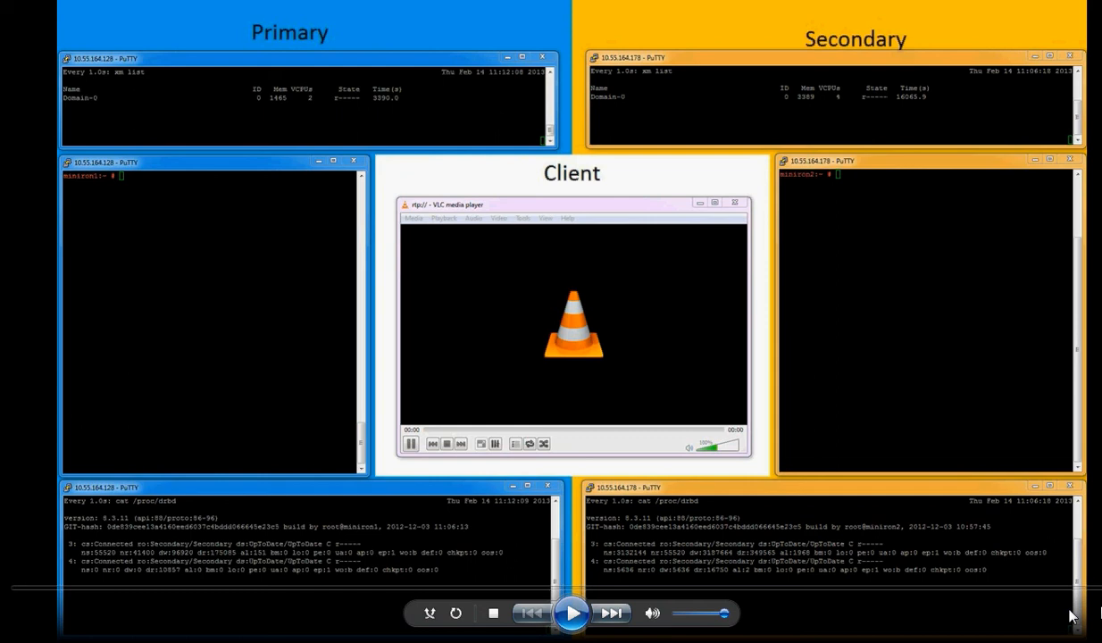
pyautogui.moveTo(1094, 611)
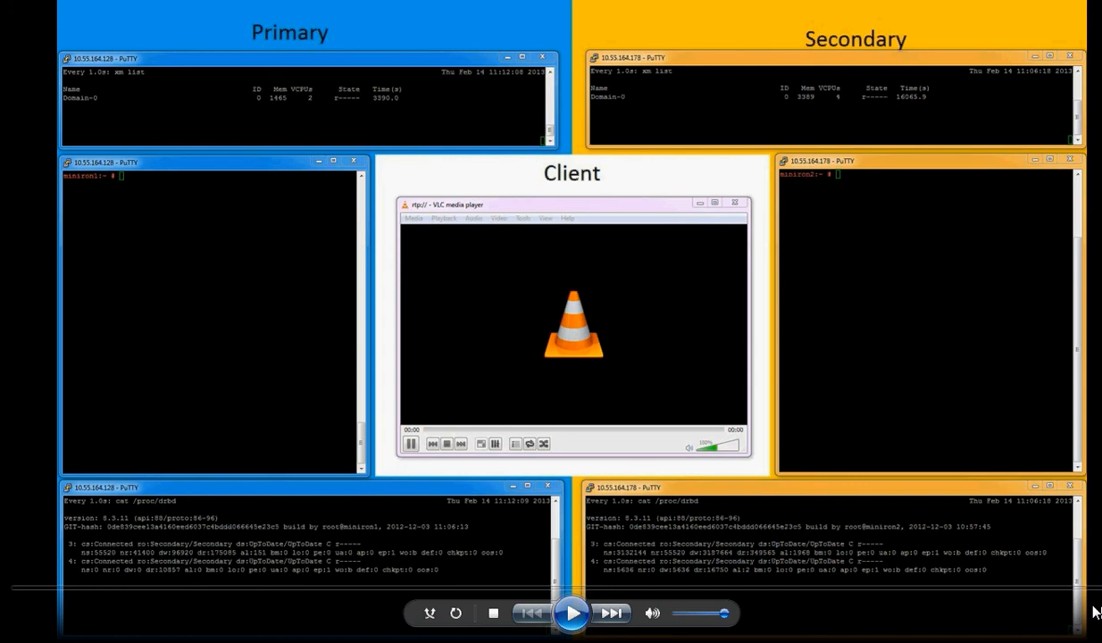
pyautogui.moveTo(483, 125)
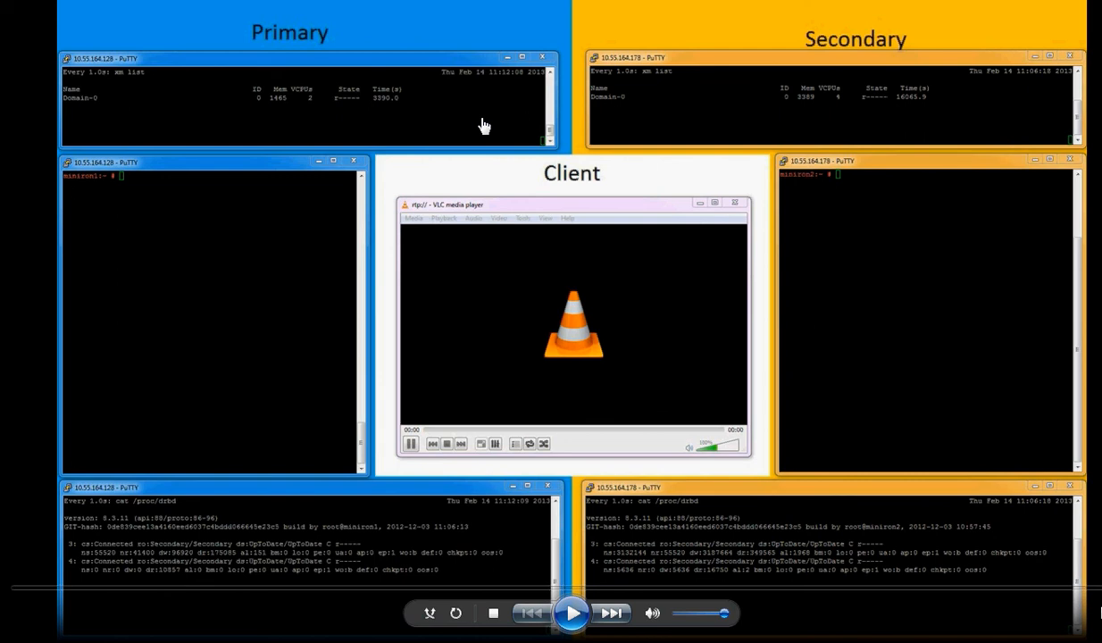
pyautogui.moveTo(306, 217)
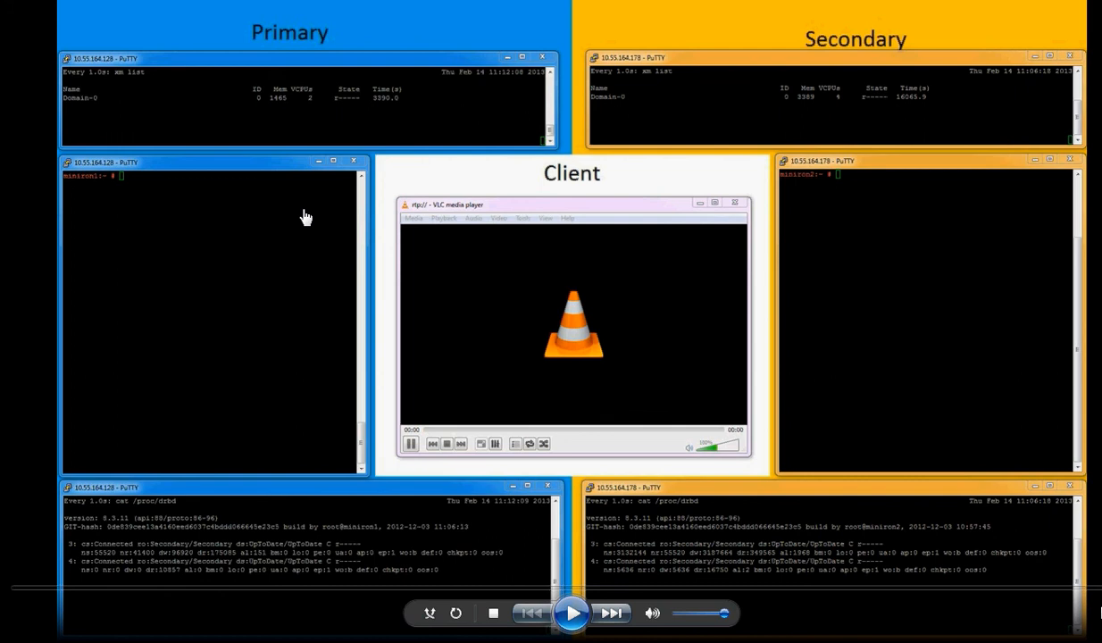
pyautogui.moveTo(300, 230)
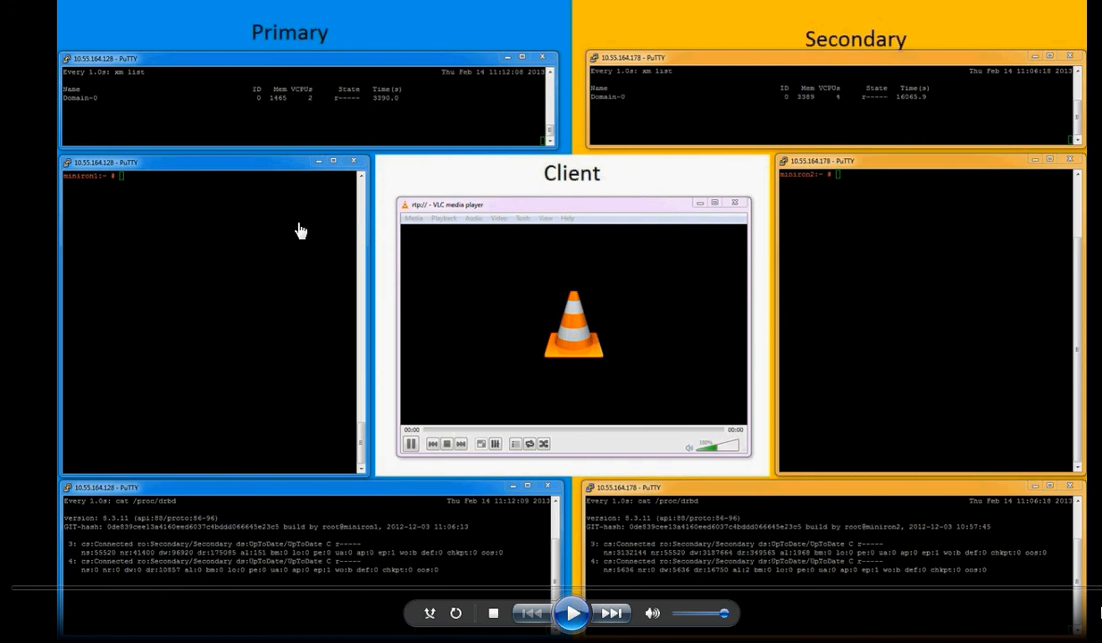
pyautogui.moveTo(301, 533)
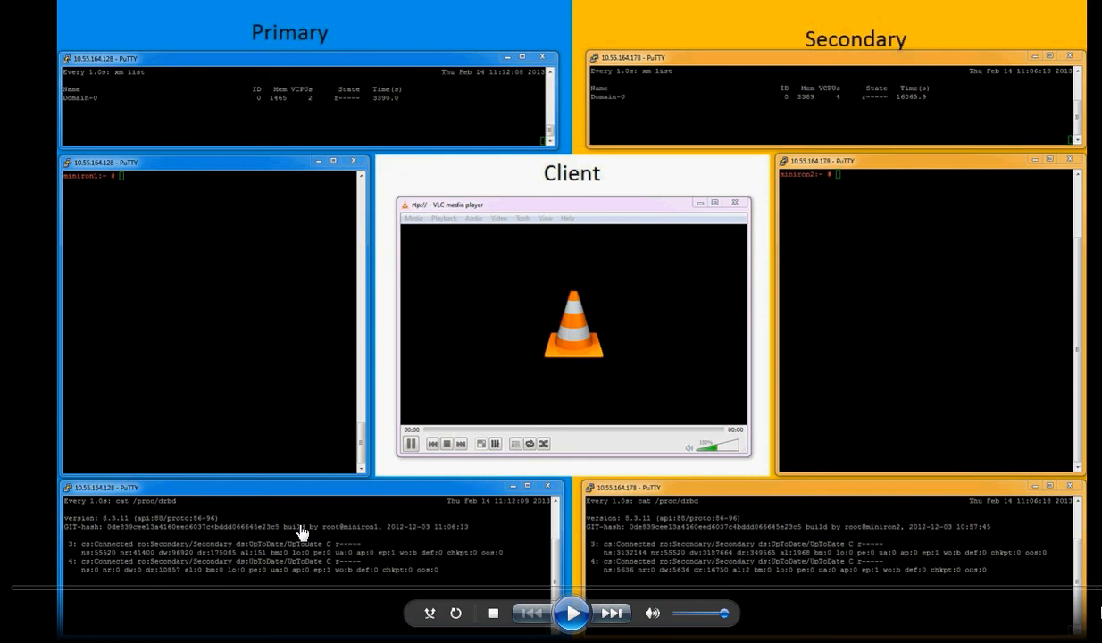
pyautogui.moveTo(178, 540)
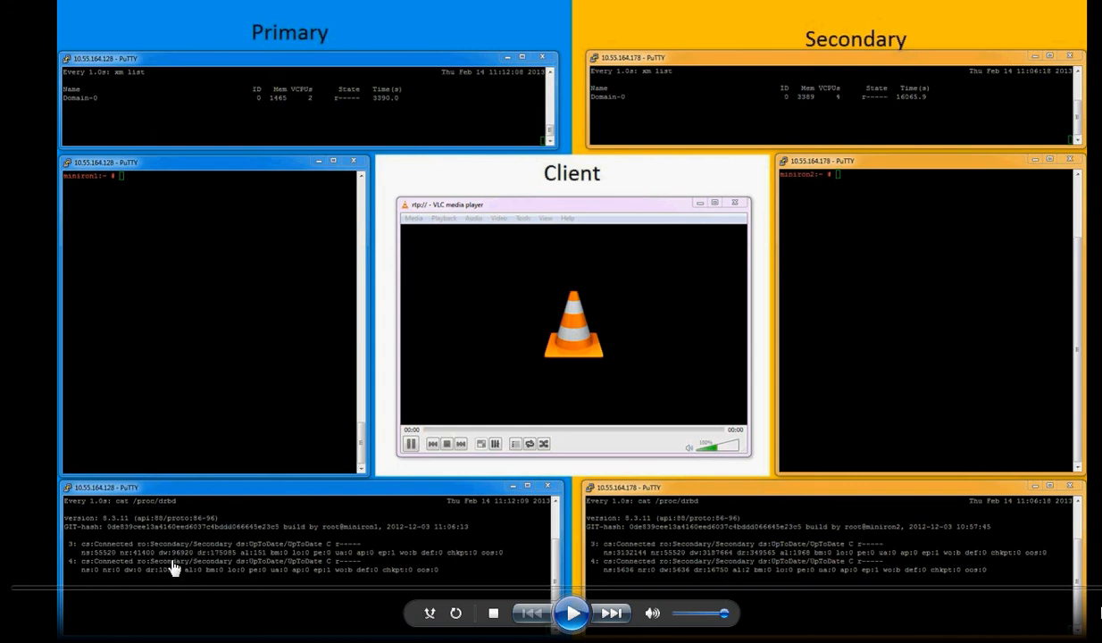
pyautogui.moveTo(178, 571)
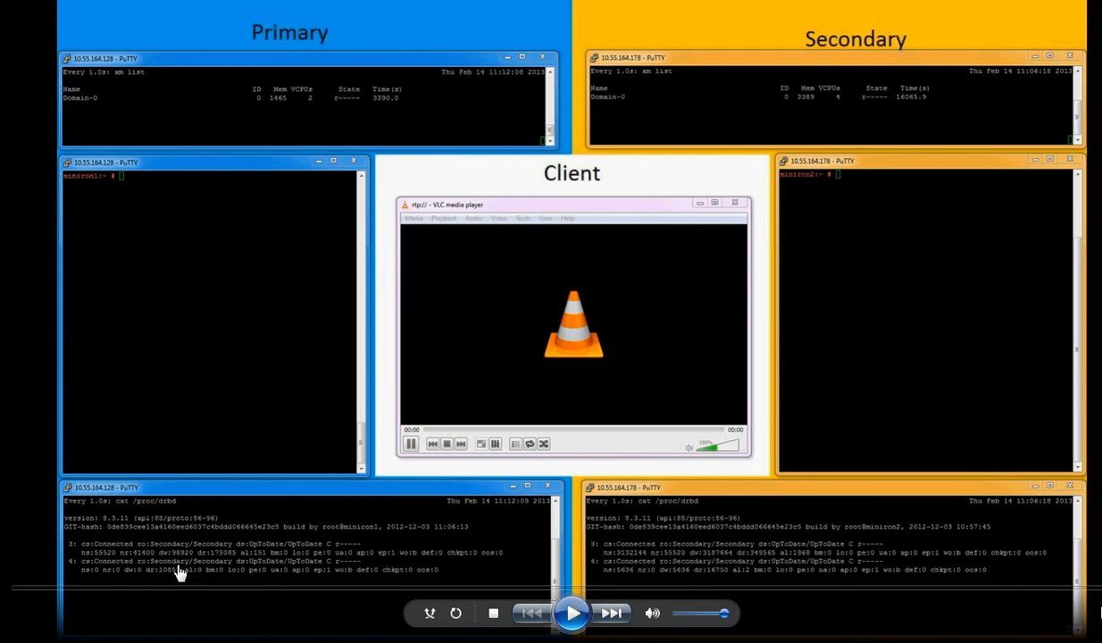
pyautogui.moveTo(178, 562)
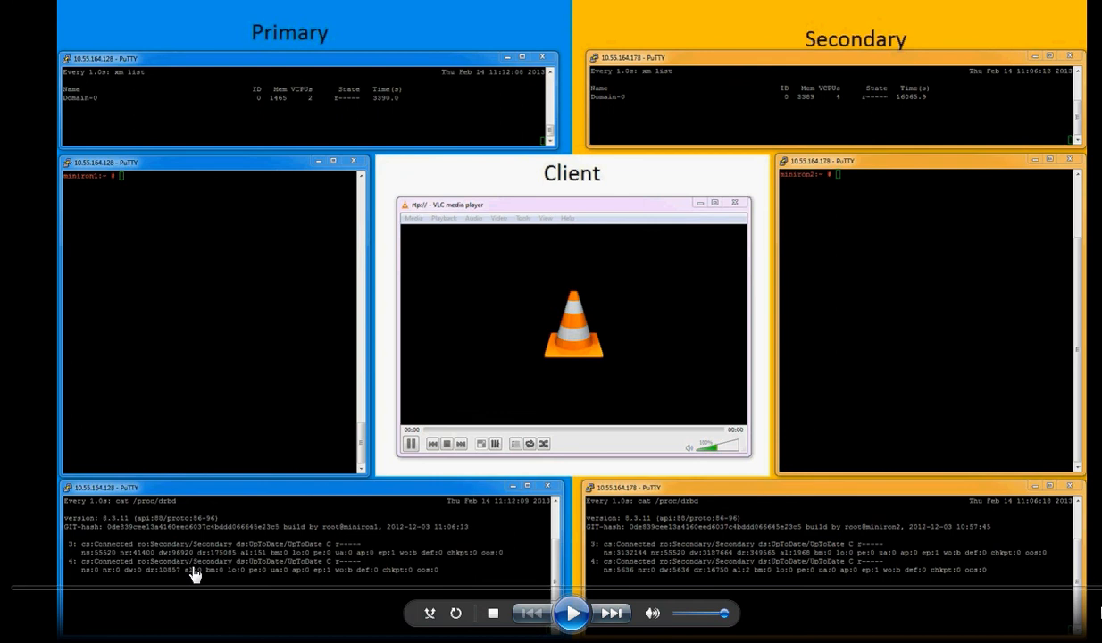
pyautogui.moveTo(201, 573)
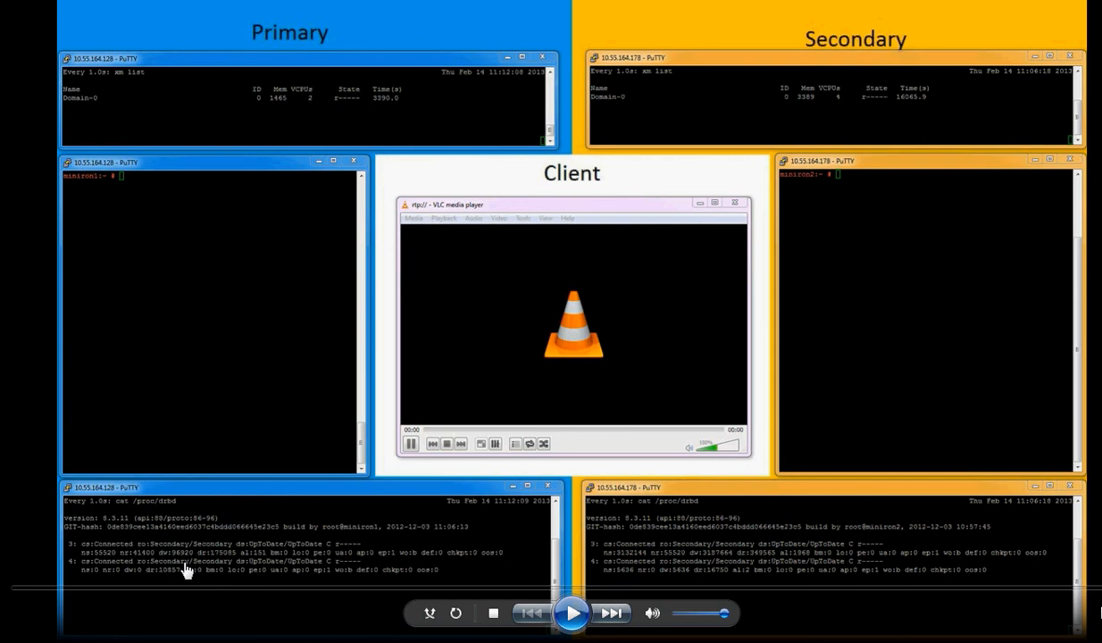
pyautogui.moveTo(192, 574)
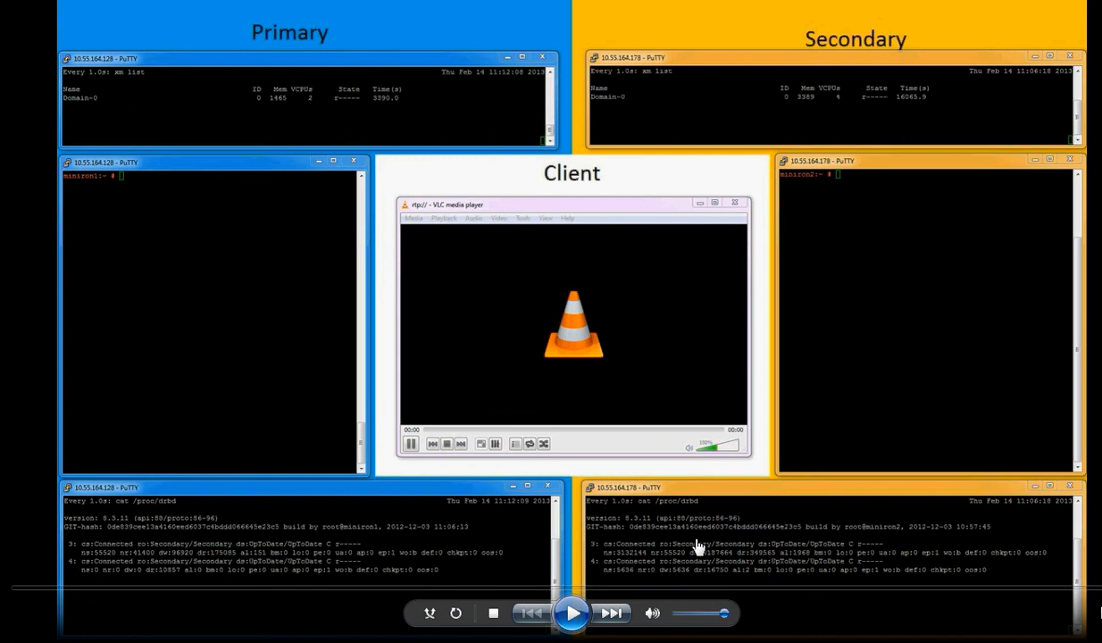
pyautogui.moveTo(744, 568)
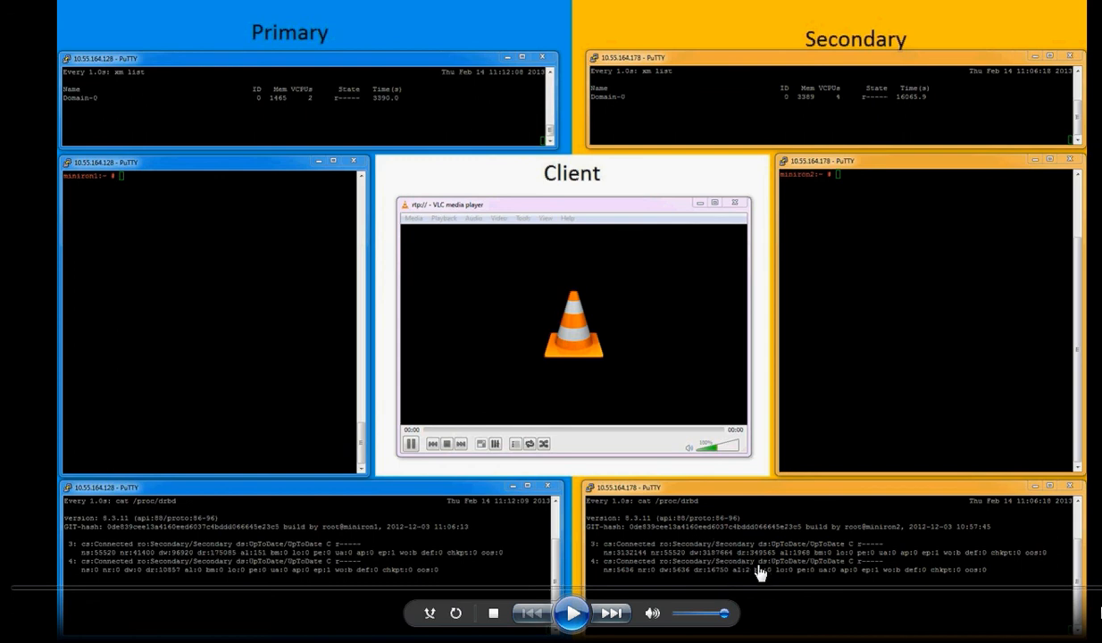
# Resume the demo as xm restore starts working-streaming, VLC streams, then xm destroy remus-demo runs
pyautogui.click(571, 612)
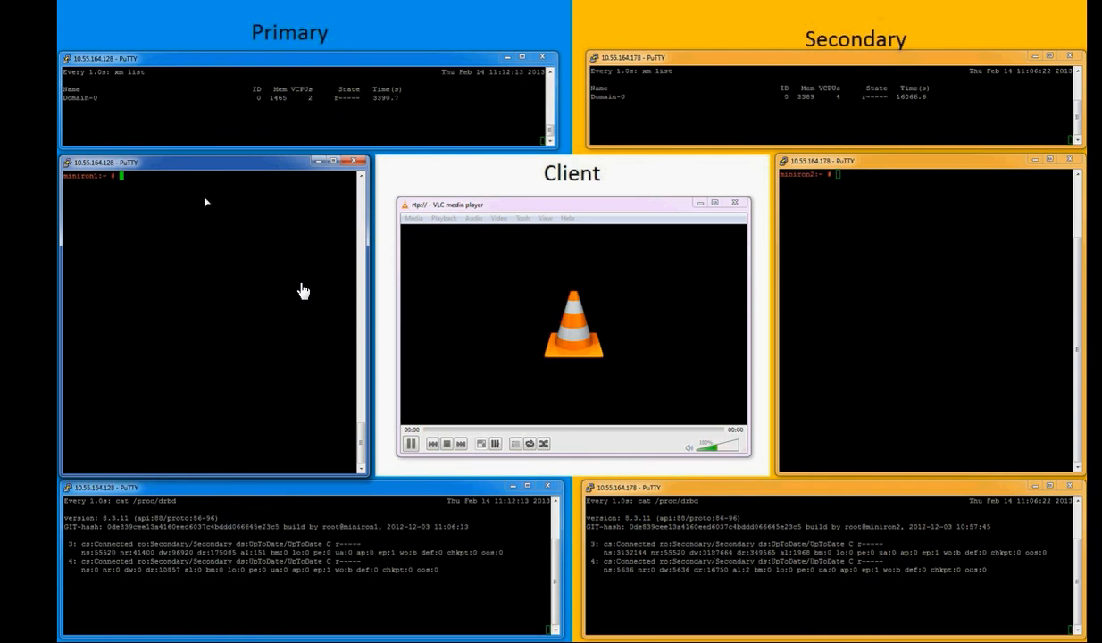
pyautogui.write('xm restore /home/src/vms/sles11sp2/working-streaming.snp')
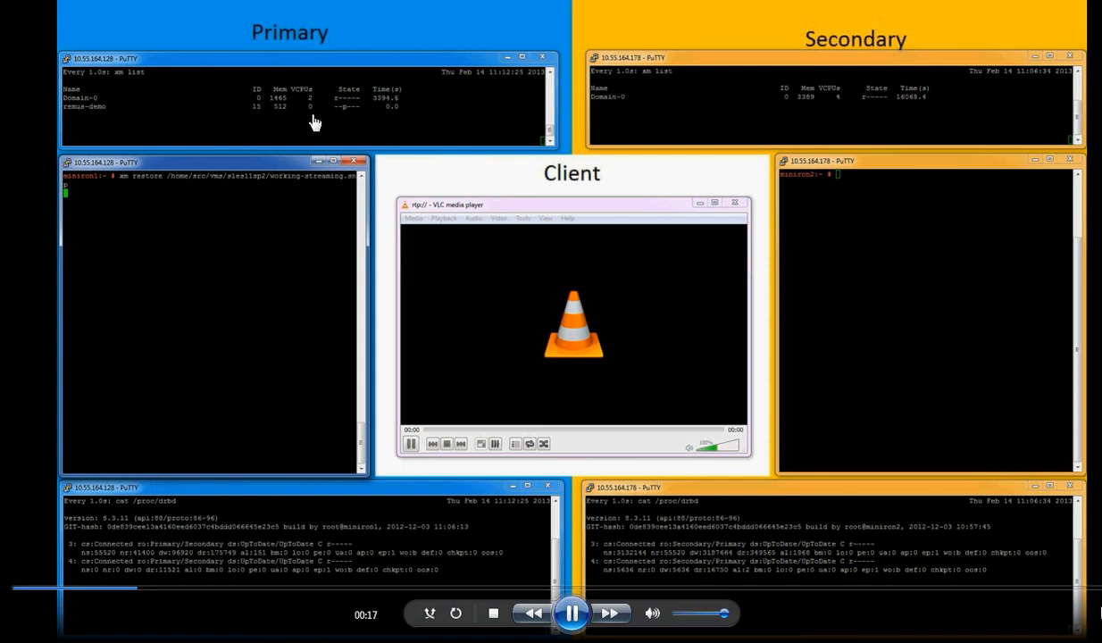
pyautogui.moveTo(348, 113)
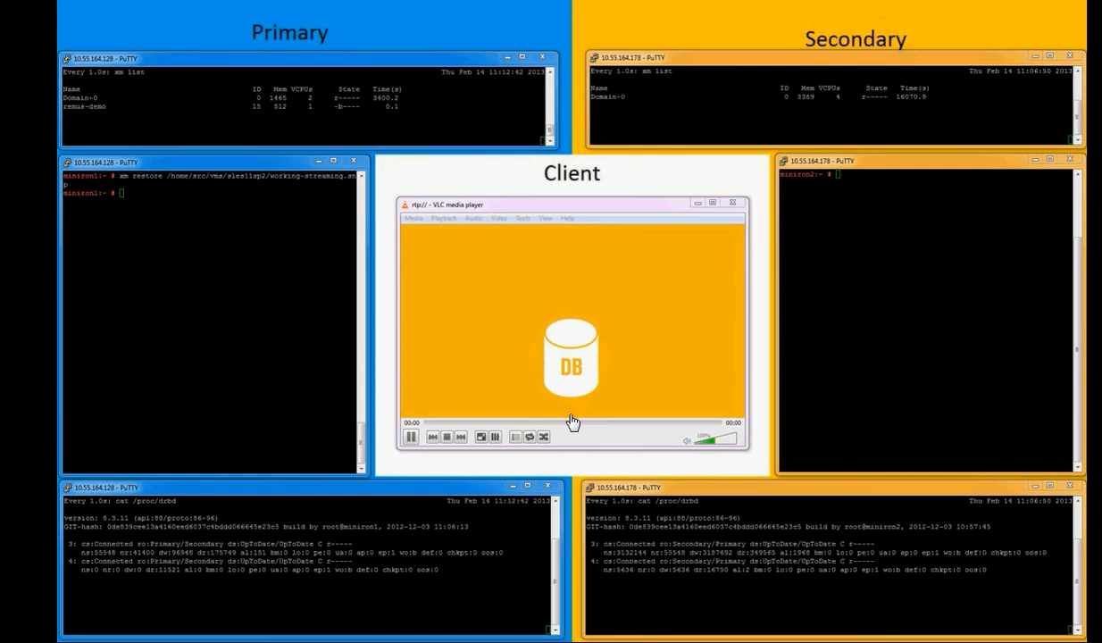
pyautogui.moveTo(580, 420)
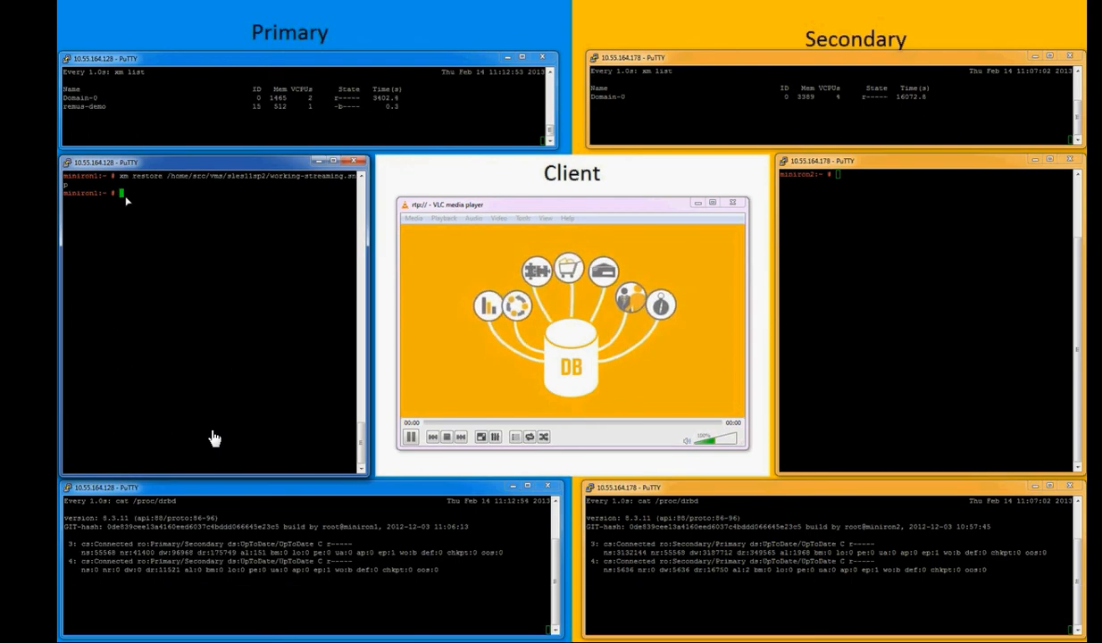
pyautogui.write('xm destroy remus-demo')
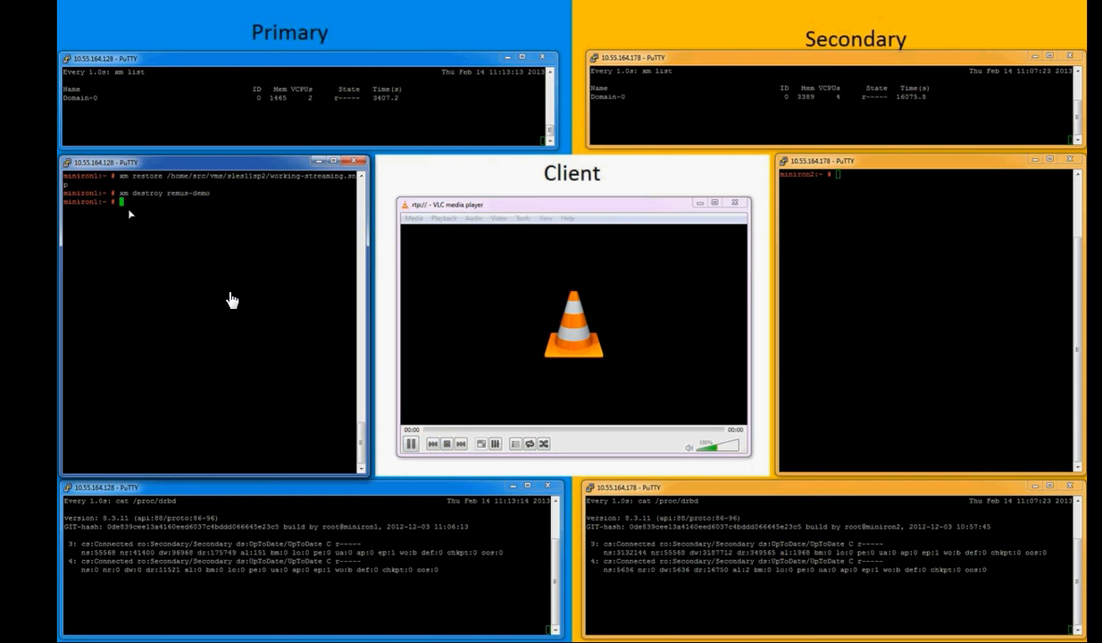
# Watch remus-demo get destroyed, then restored again from working-streaming.sn on Primary
pyautogui.write('xm restore /home/src/vms/sles11sp2/working-streaming.snp')
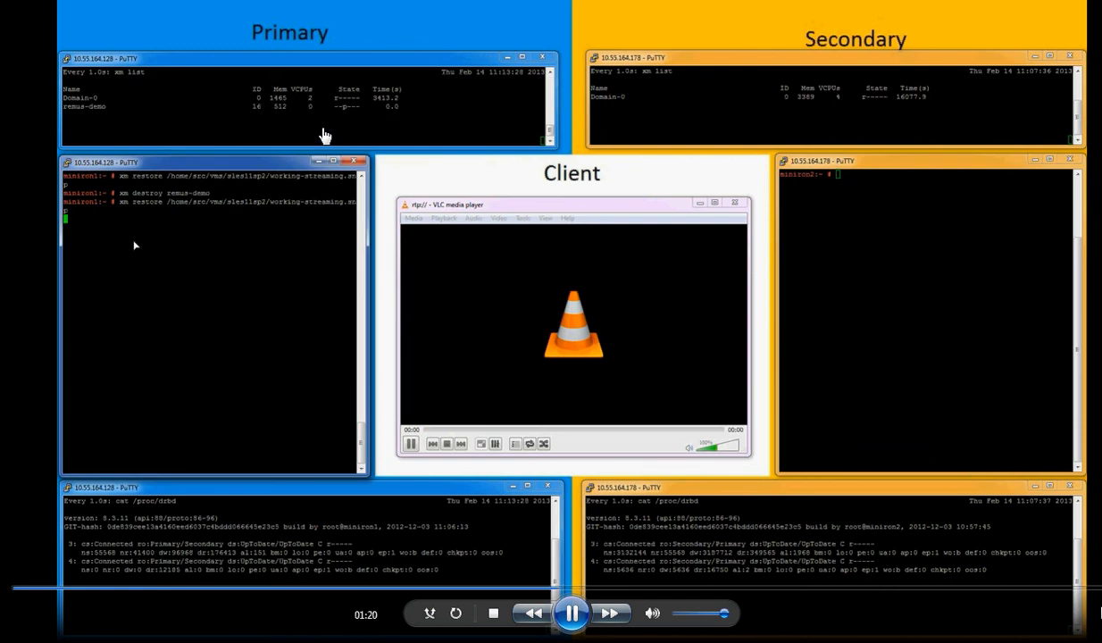
pyautogui.moveTo(377, 131)
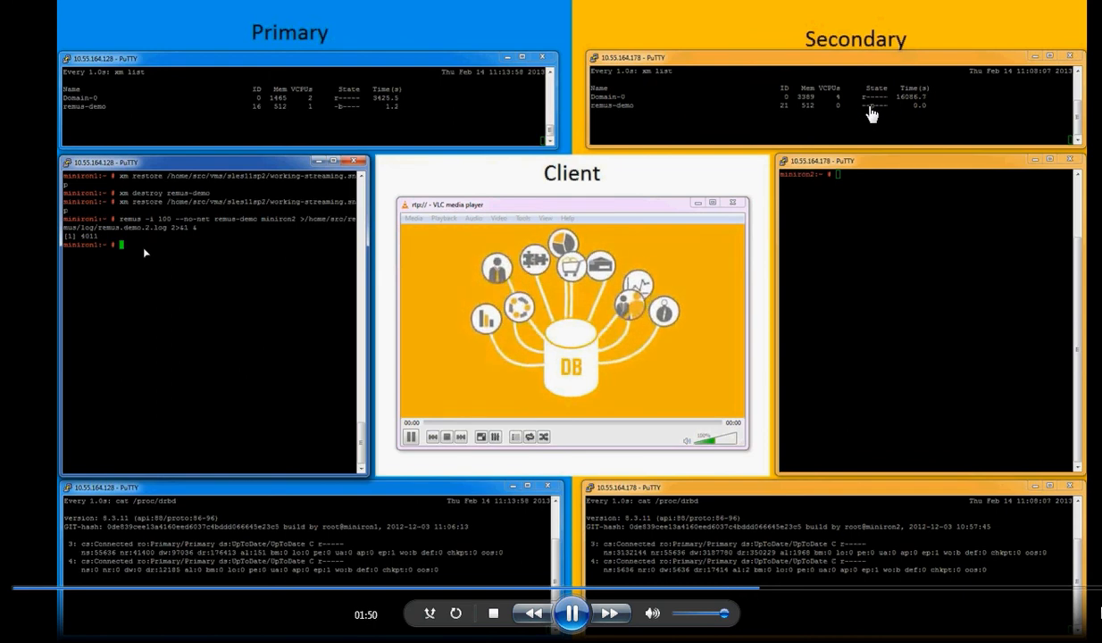
# Watch Remus replicate remus-demo to miniron2 while tail -f follows remus.demo.2.log
pyautogui.write('tail -f /home/src/remus/log/remus.demo.2.log')
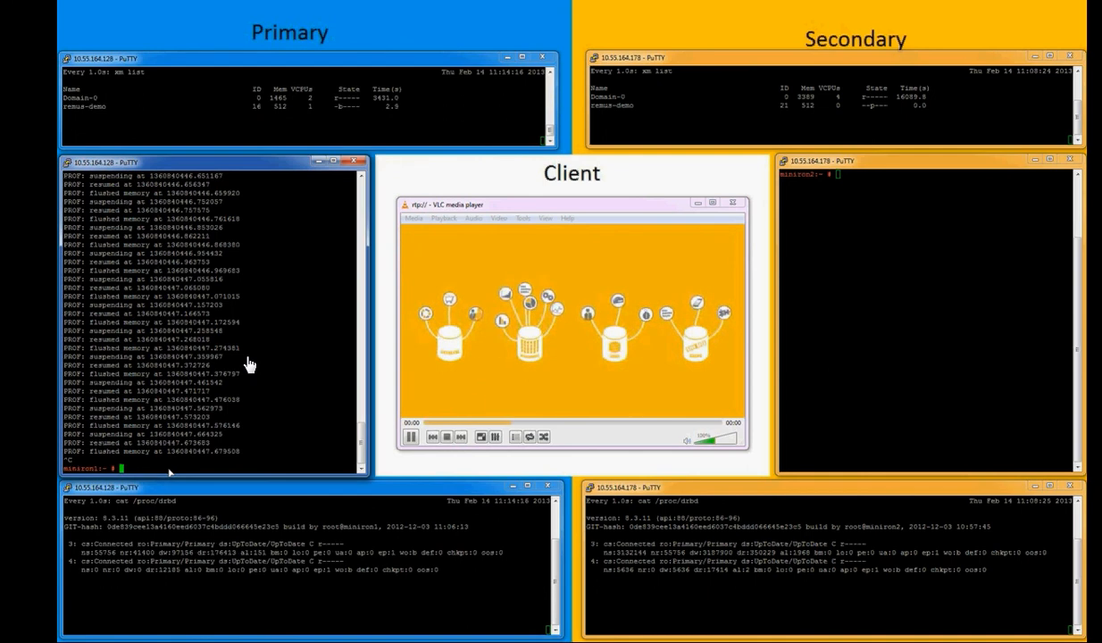
# Watch xm destroy remus-demo on Primary while Secondary takes over and VLC keeps playing
pyautogui.write('xm destroy remus-demo')
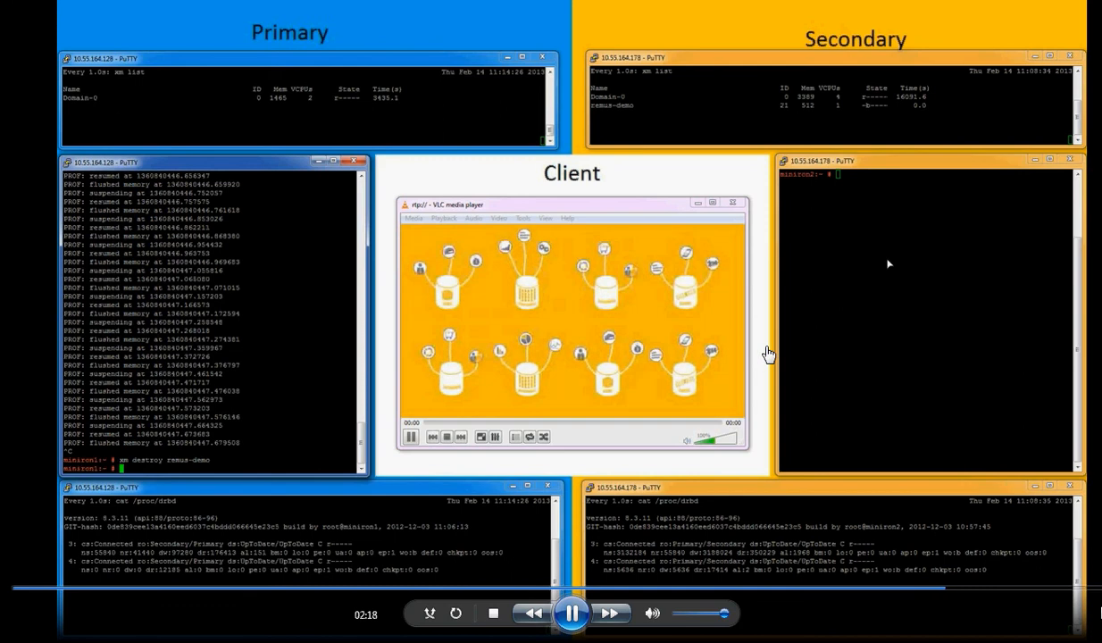
pyautogui.moveTo(473, 357)
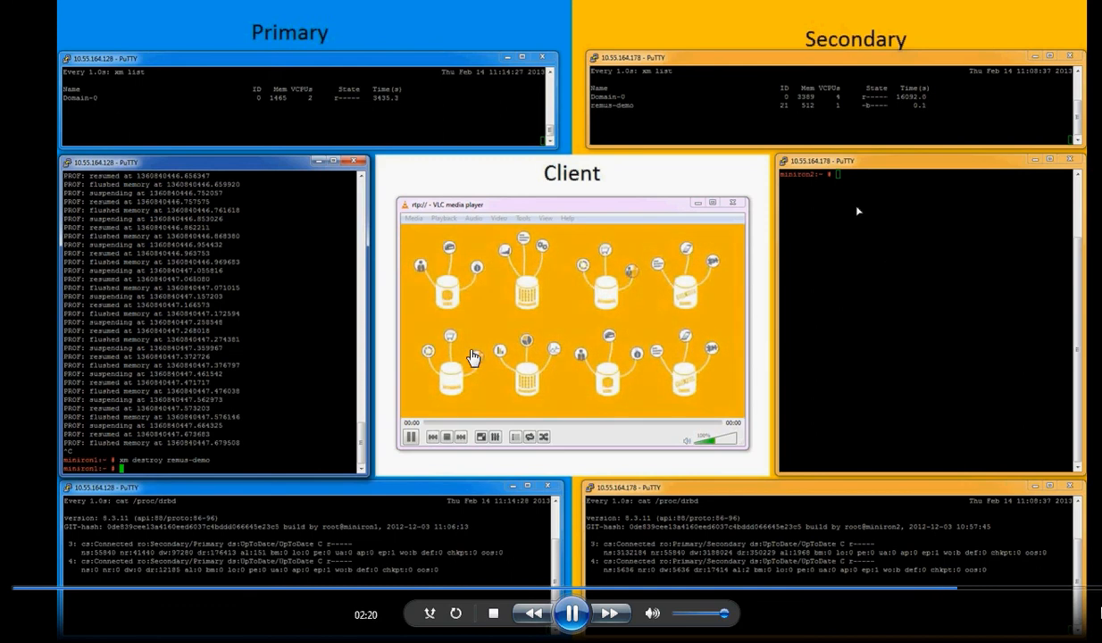